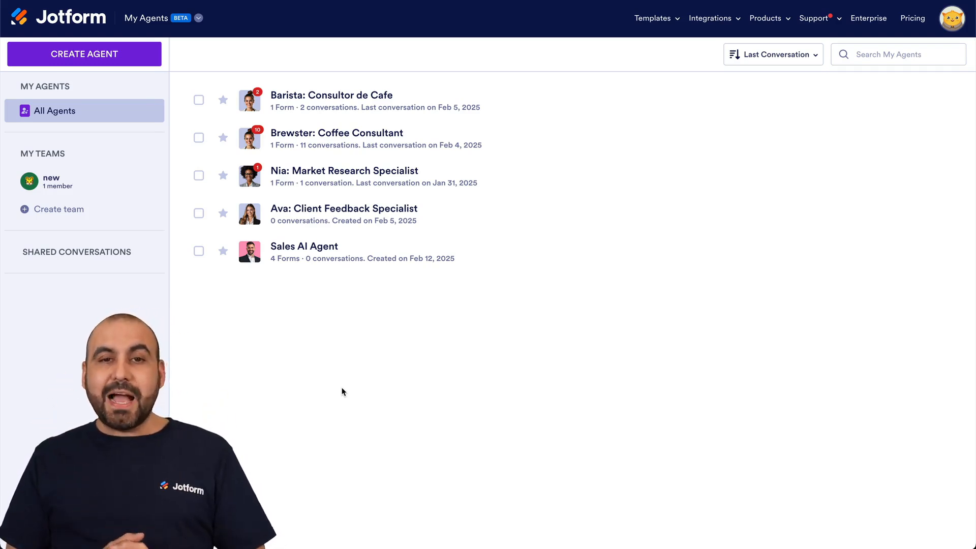
{"action": "mouse_move", "coordinate": [336, 377]}
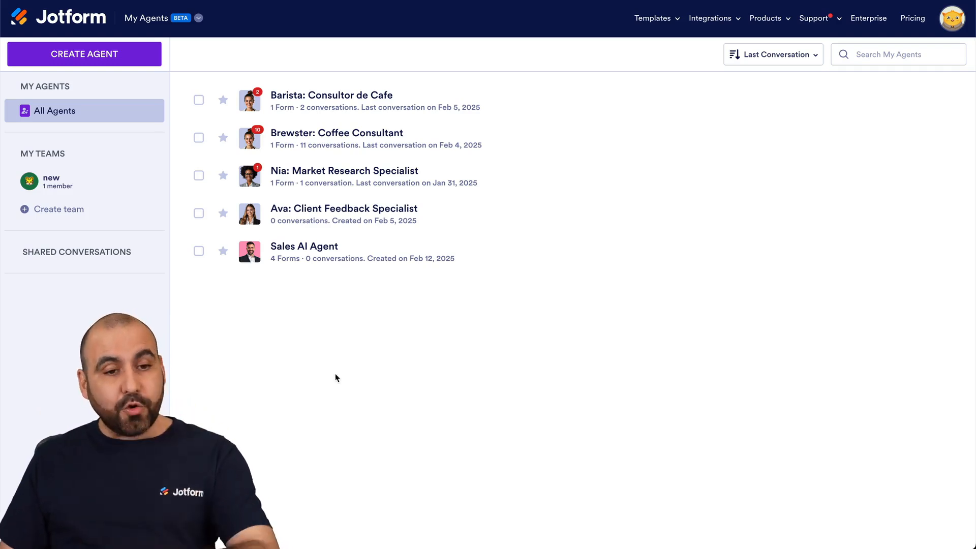
- Open Brewster: Coffee Consultant's Train tab and start adding new knowledge
{"action": "left_click", "coordinate": [162, 17]}
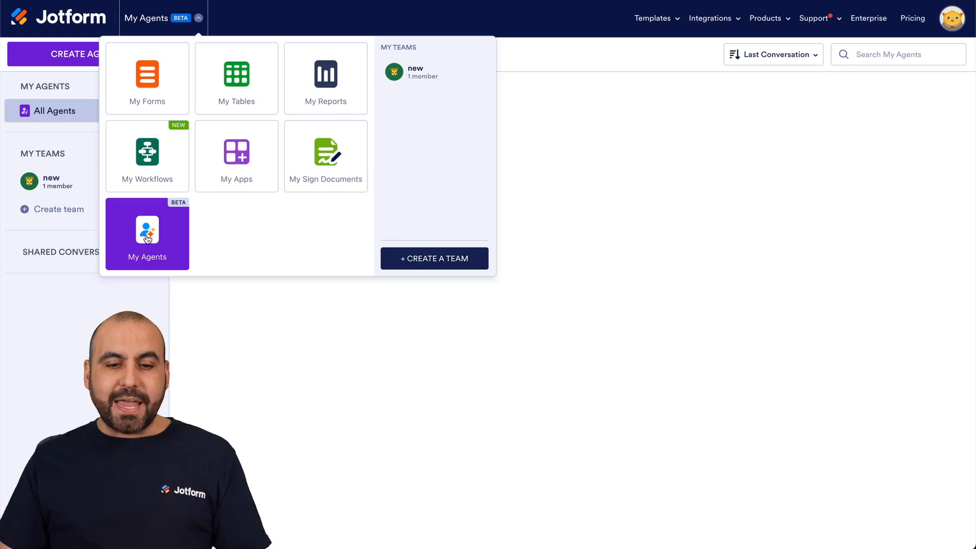
{"action": "left_click", "coordinate": [147, 233]}
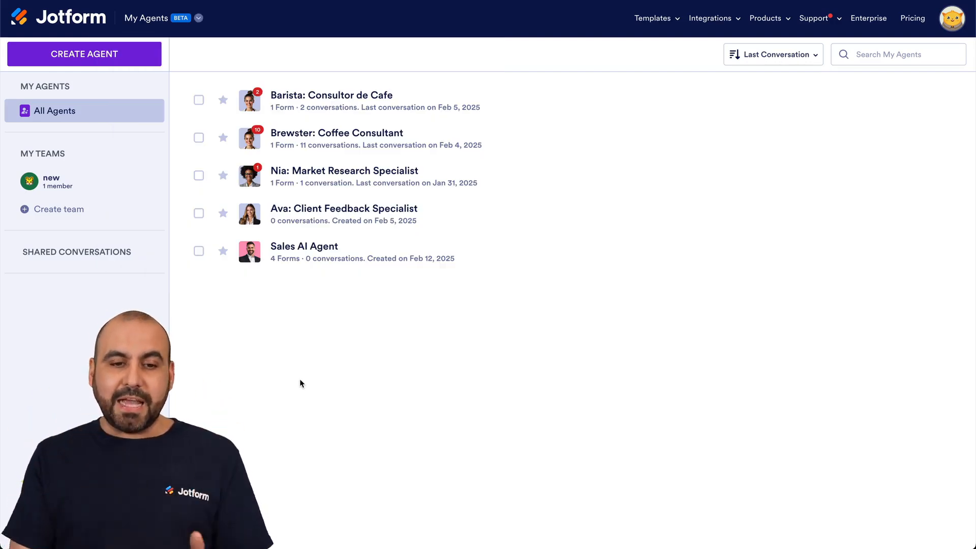
{"action": "mouse_move", "coordinate": [114, 85]}
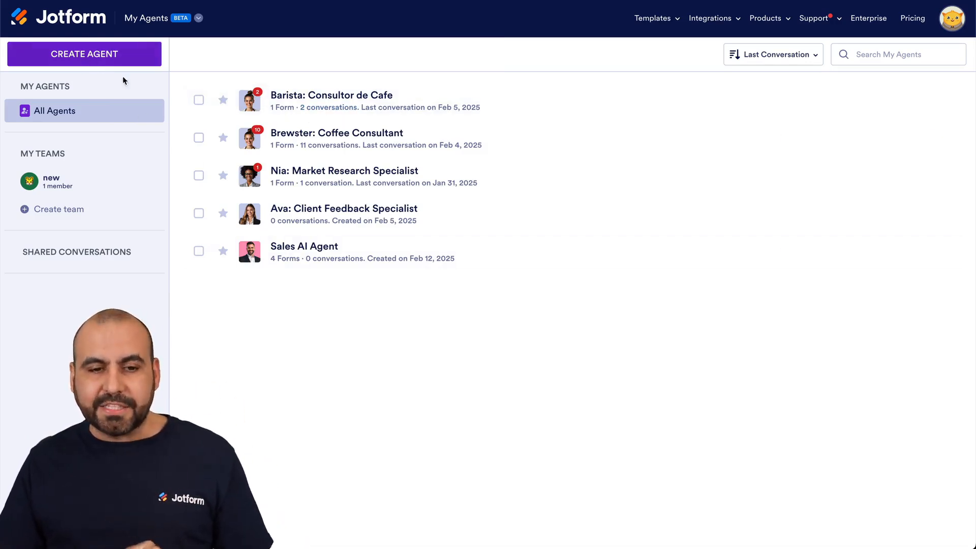
{"action": "mouse_move", "coordinate": [465, 101]}
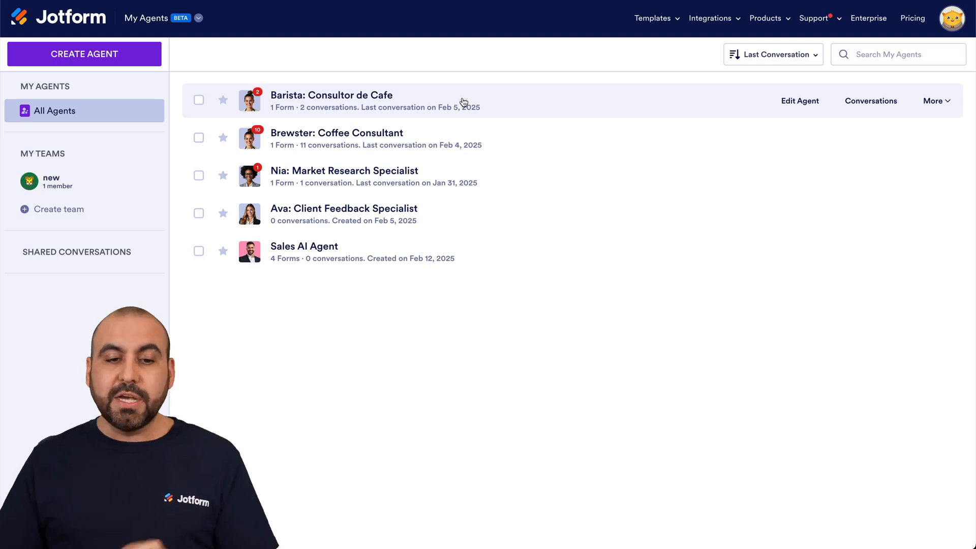
{"action": "mouse_move", "coordinate": [715, 142]}
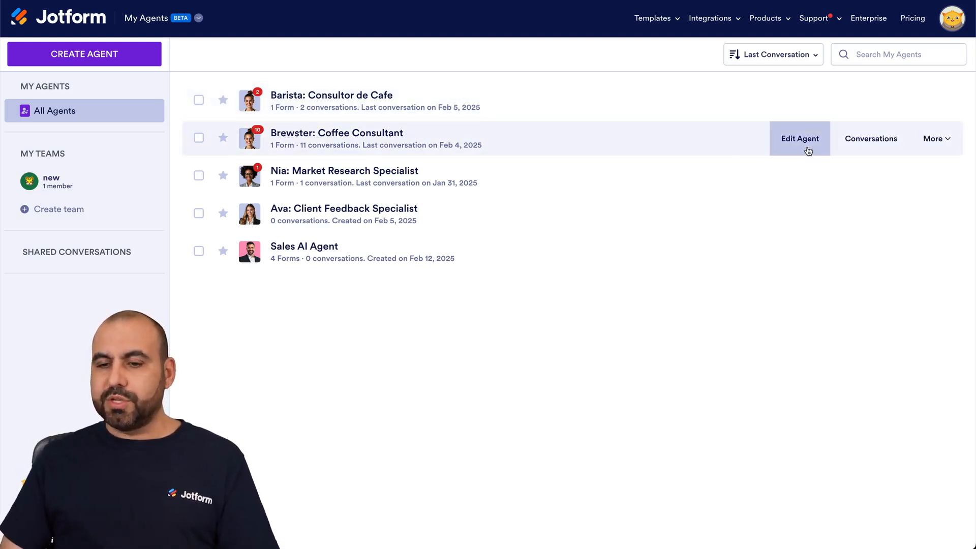
{"action": "left_click", "coordinate": [800, 138]}
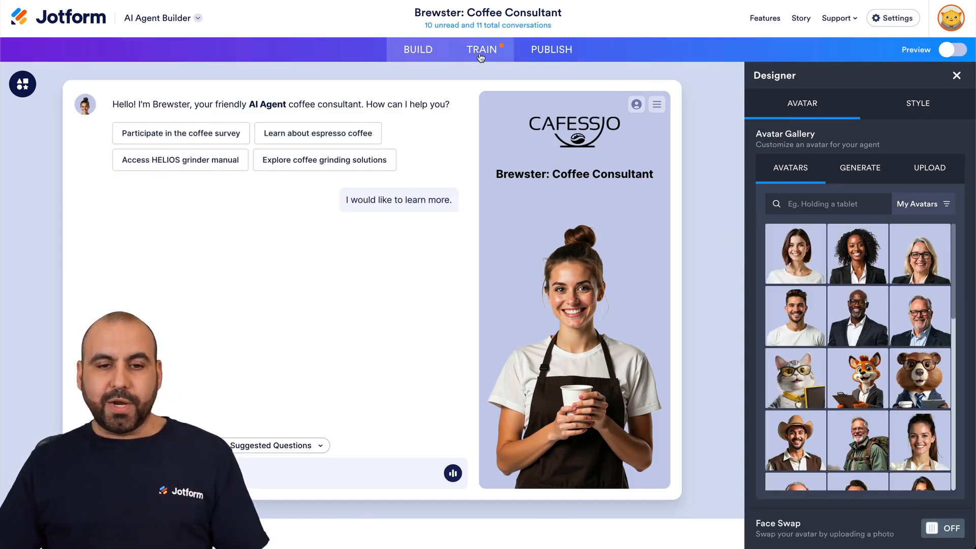
{"action": "left_click", "coordinate": [481, 49]}
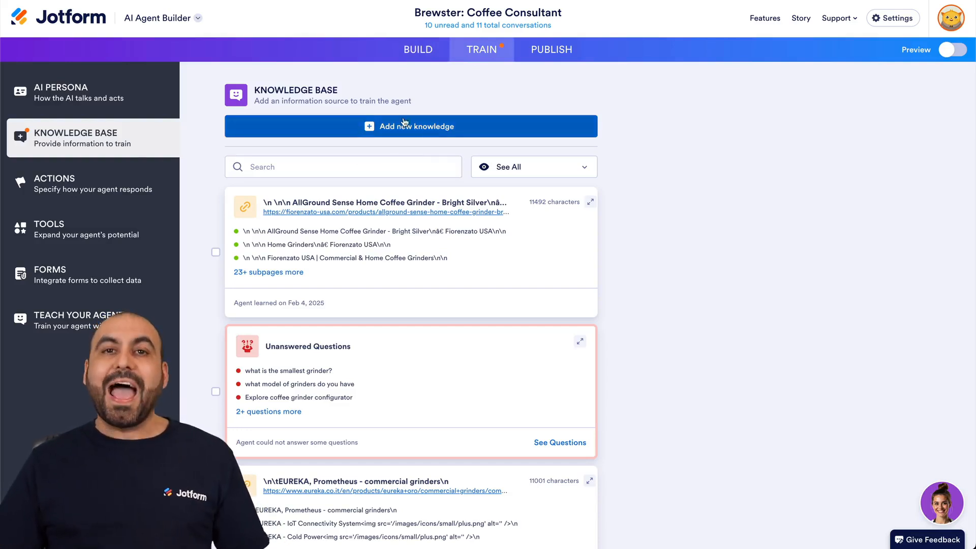
{"action": "left_click", "coordinate": [408, 126]}
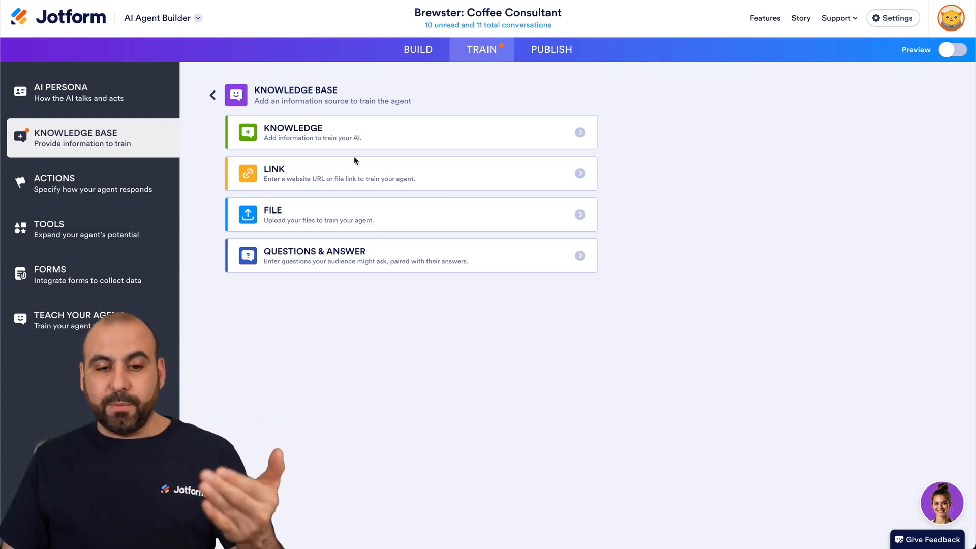
{"action": "mouse_move", "coordinate": [366, 306]}
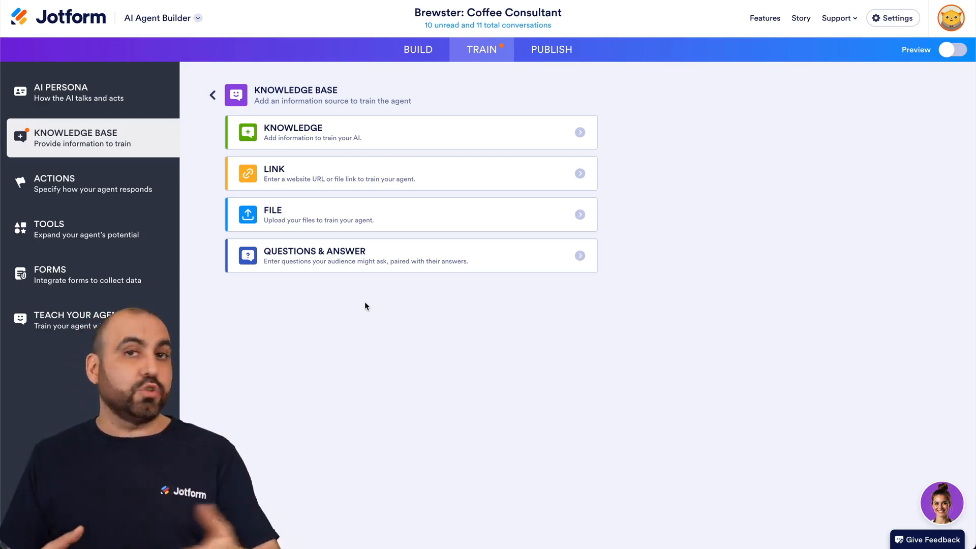
{"action": "mouse_move", "coordinate": [297, 215]}
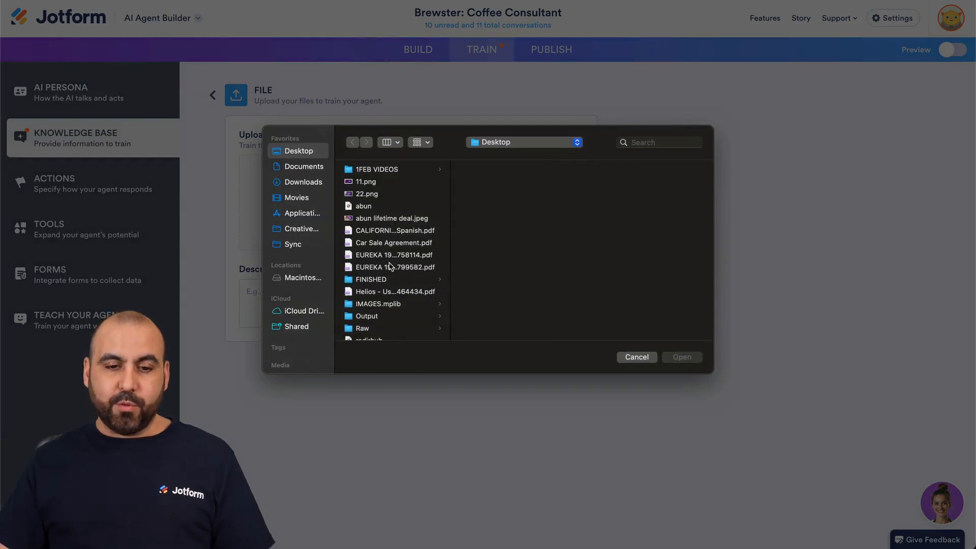
- Upload the EUREKA 1920 comparison chart PDF, described as 'Comparison chart for coffee grinders'
{"action": "left_click", "coordinate": [394, 255]}
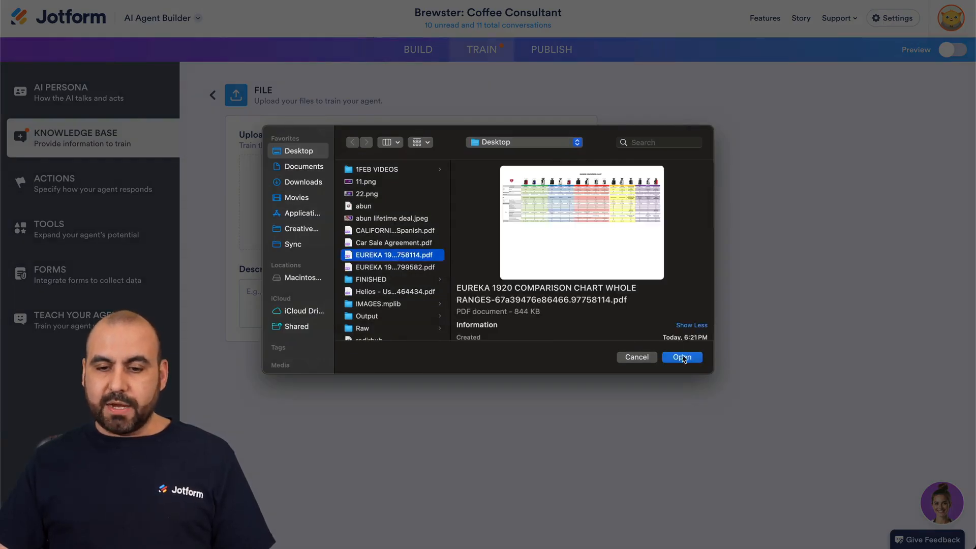
{"action": "left_click", "coordinate": [682, 357]}
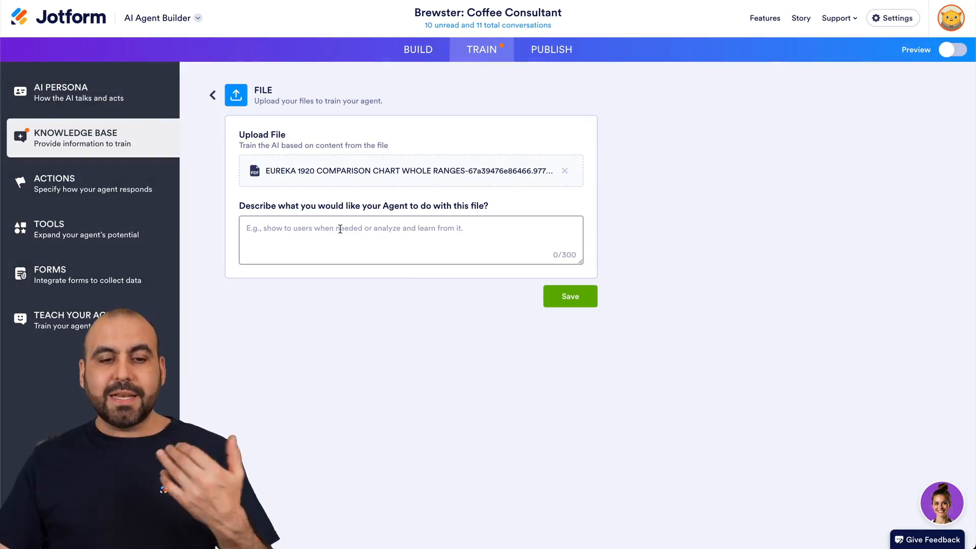
{"action": "left_click", "coordinate": [369, 232]}
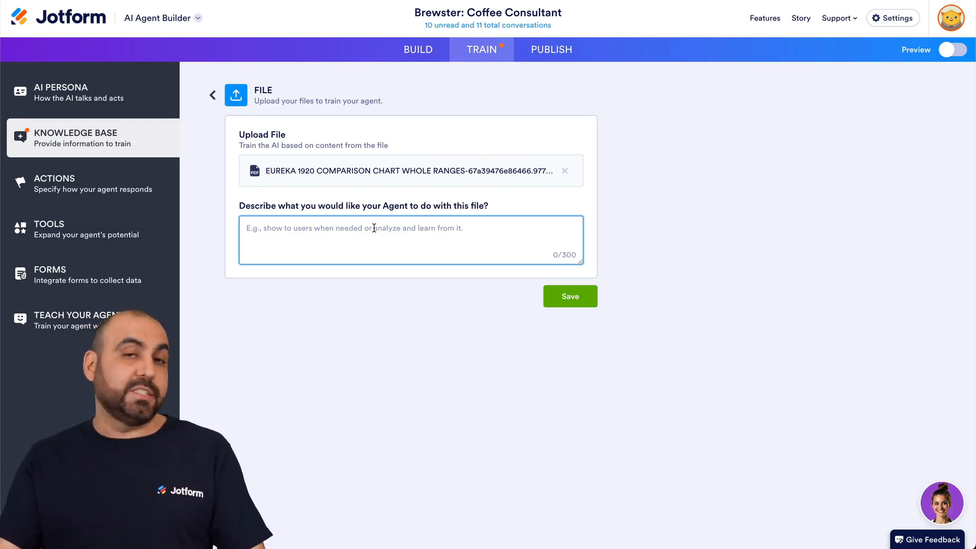
{"action": "type", "text": "Comparison chart for coffee grinders"}
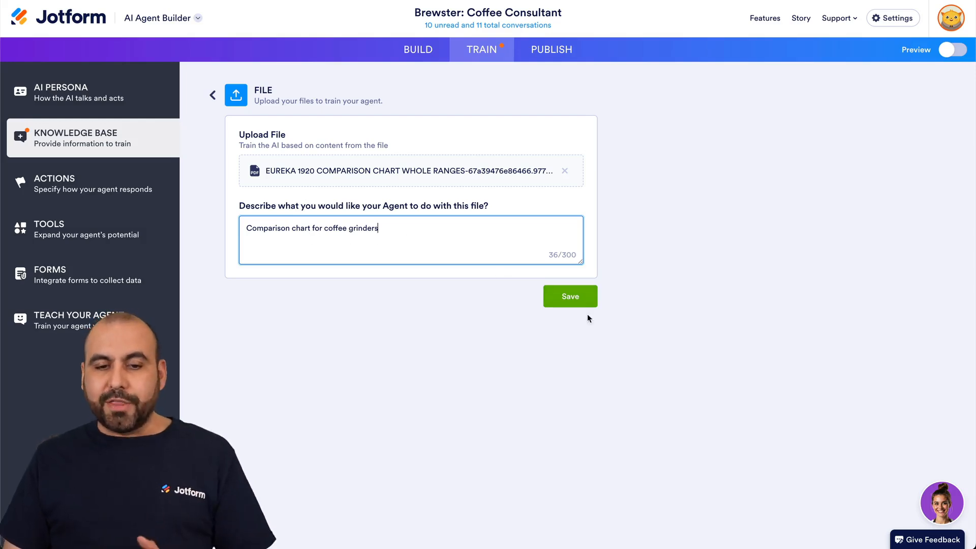
{"action": "left_click", "coordinate": [569, 296]}
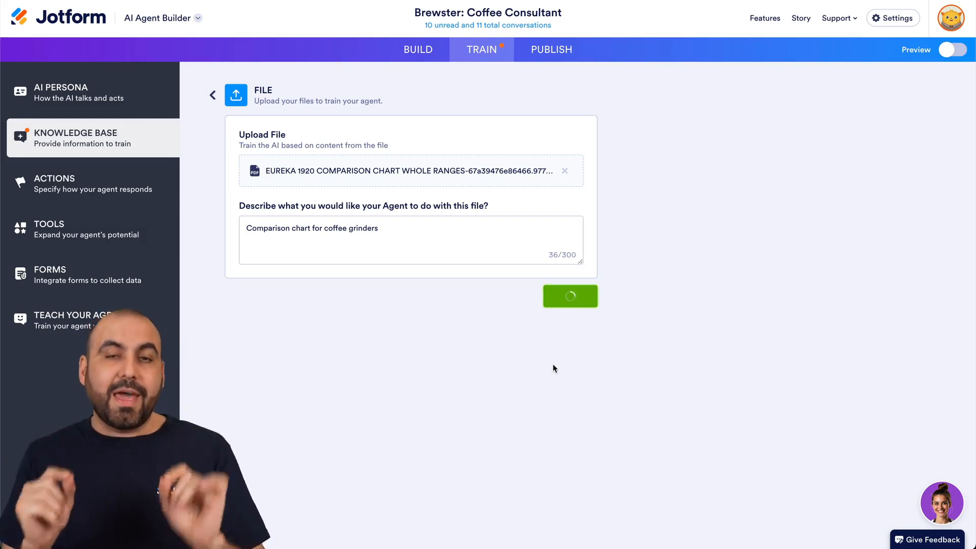
{"action": "left_click", "coordinate": [570, 296]}
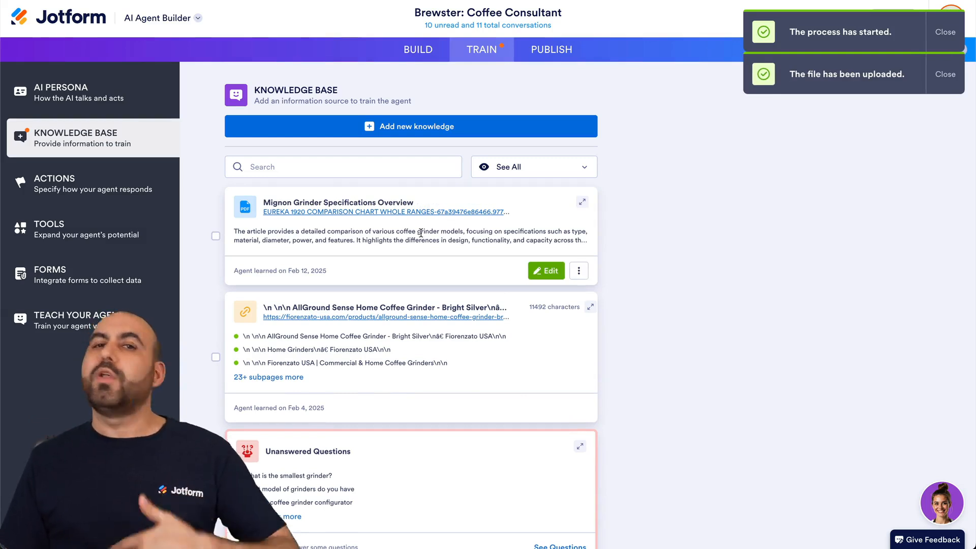
- Upload the Helios User Manual PDF with the description 'Helios 65 Grinder' and save
{"action": "left_click", "coordinate": [410, 126]}
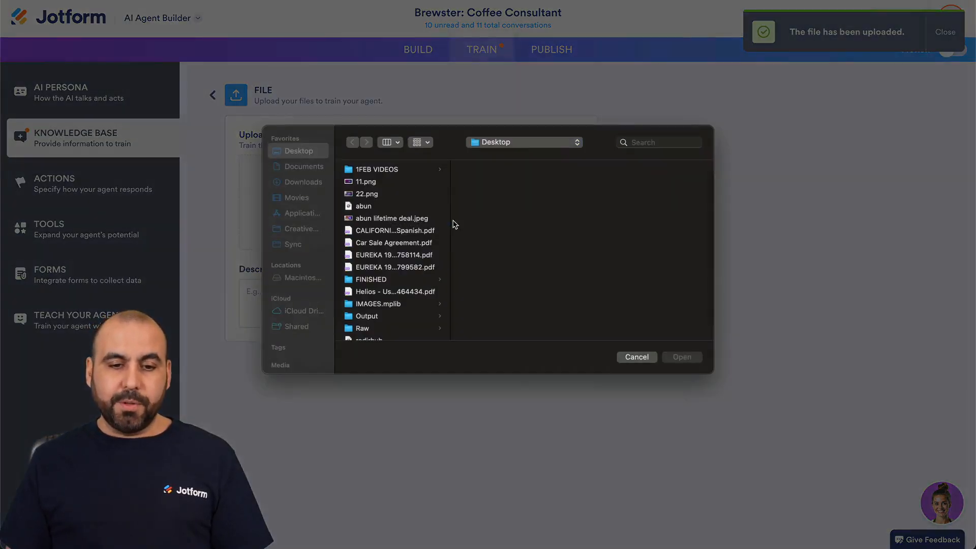
{"action": "left_click", "coordinate": [392, 254]}
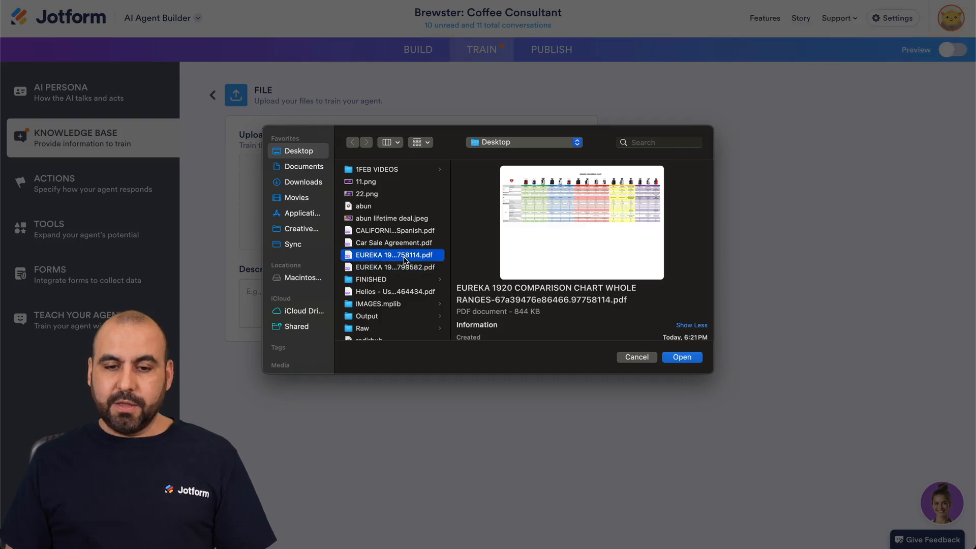
{"action": "left_click", "coordinate": [392, 266]}
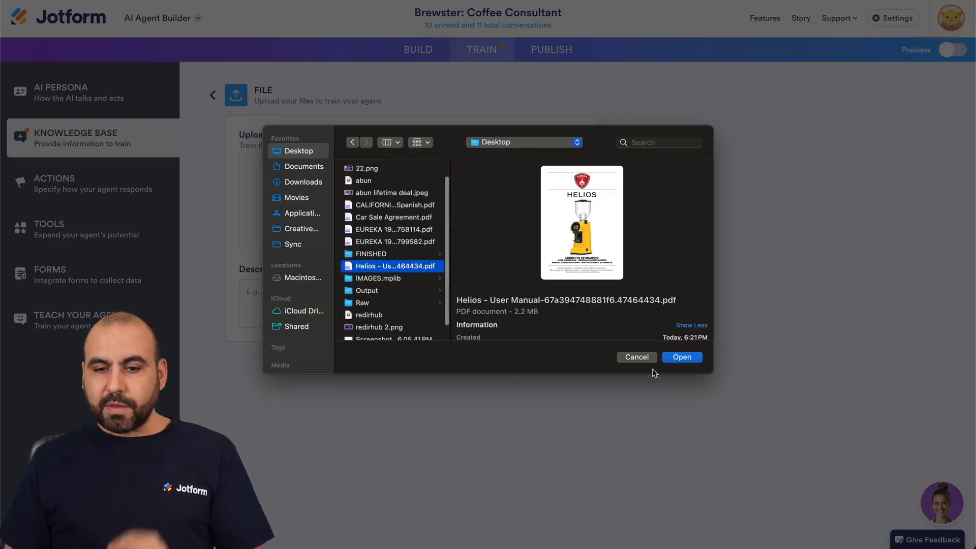
{"action": "left_click", "coordinate": [682, 357]}
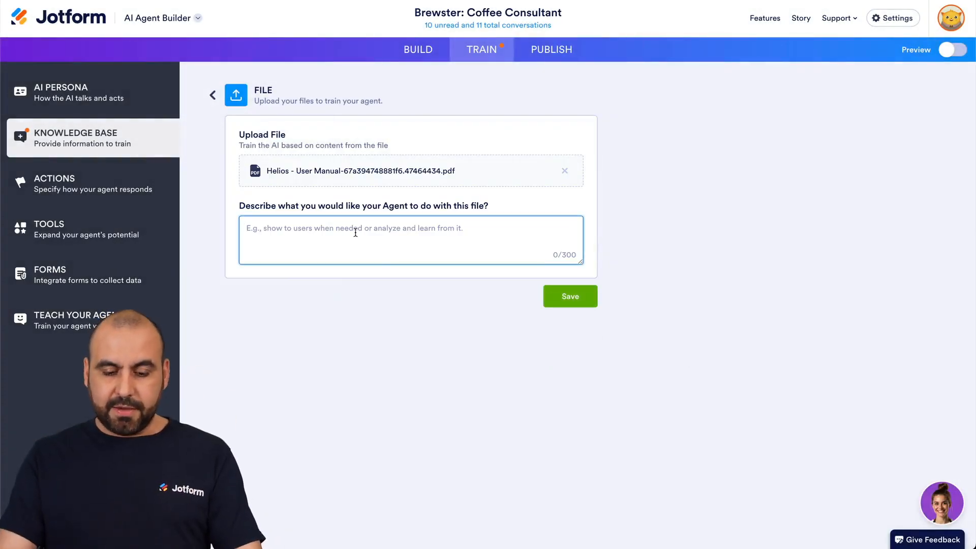
{"action": "type", "text": "Helios 65 Grinder"}
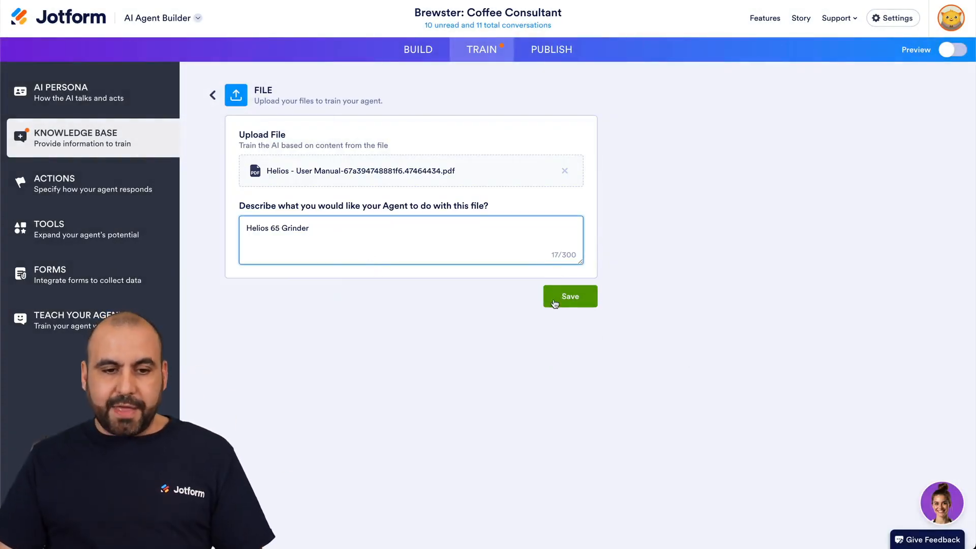
{"action": "left_click", "coordinate": [570, 297]}
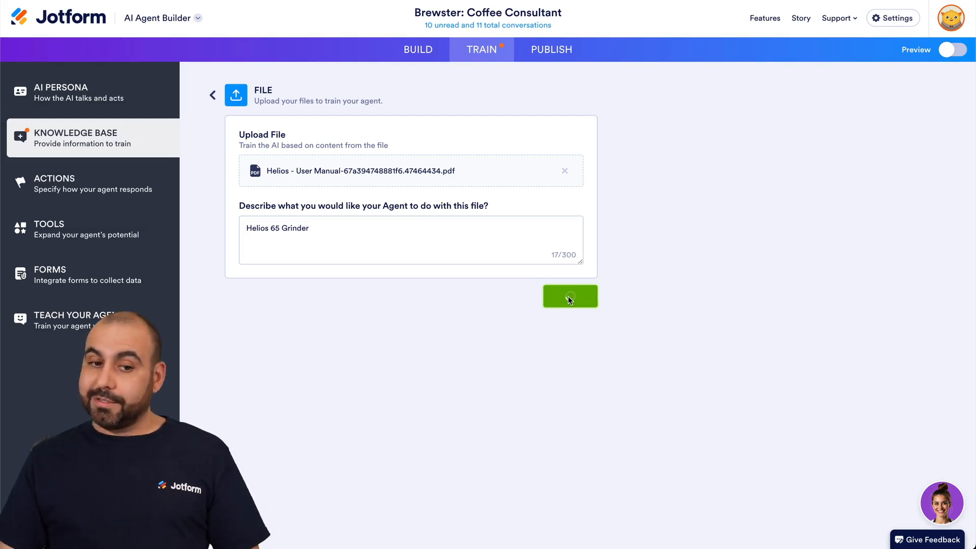
{"action": "left_click", "coordinate": [570, 296]}
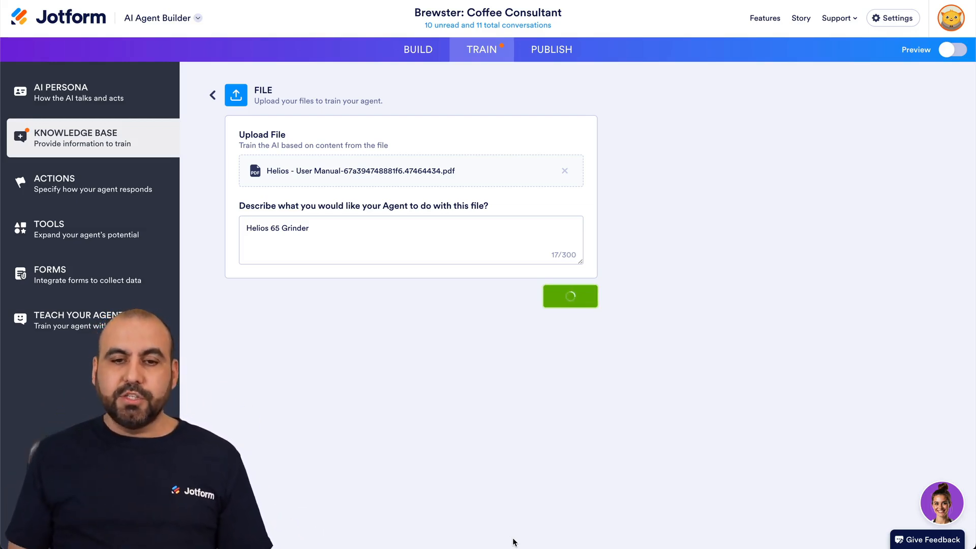
{"action": "left_click", "coordinate": [570, 296]}
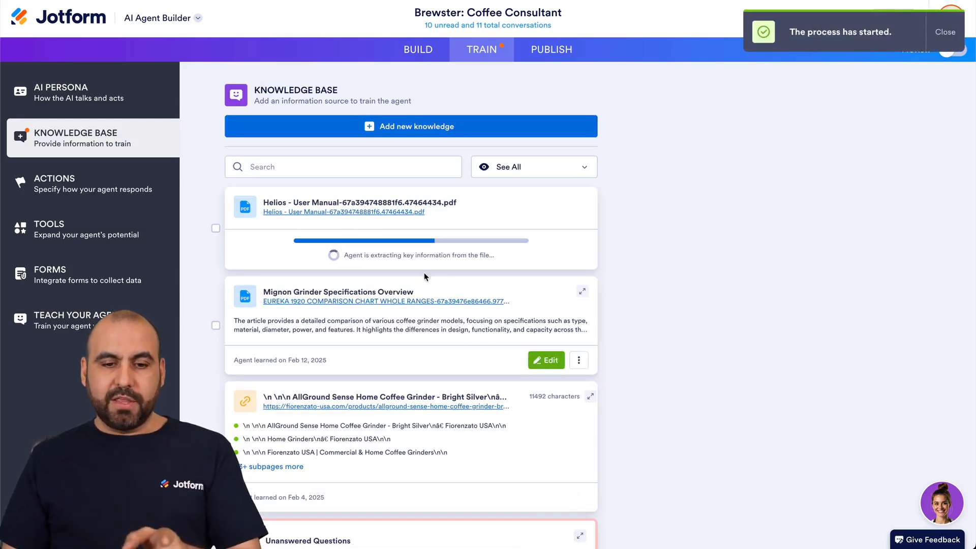
{"action": "mouse_move", "coordinate": [623, 311]}
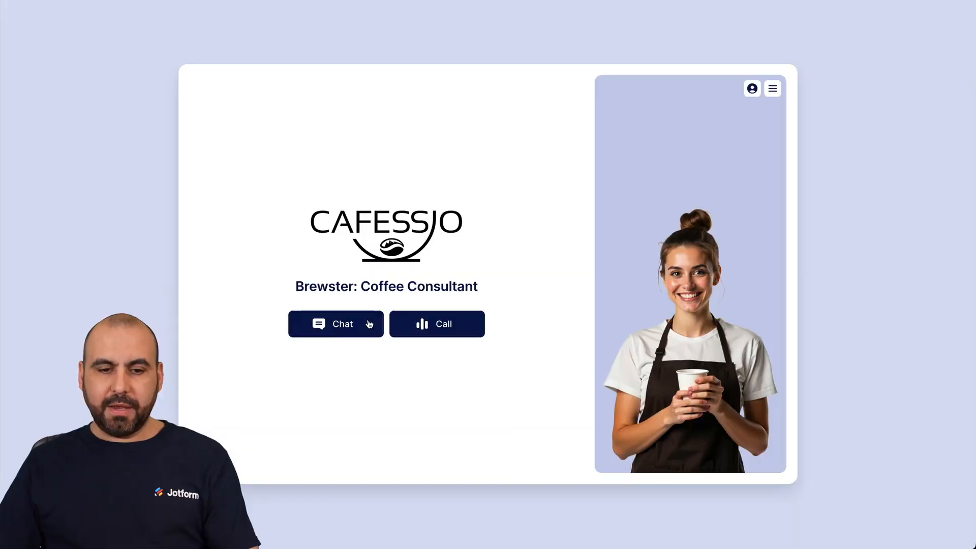
- Ask the preview agent in chat 'How good is the Helios grinder?'
{"action": "left_click", "coordinate": [336, 324]}
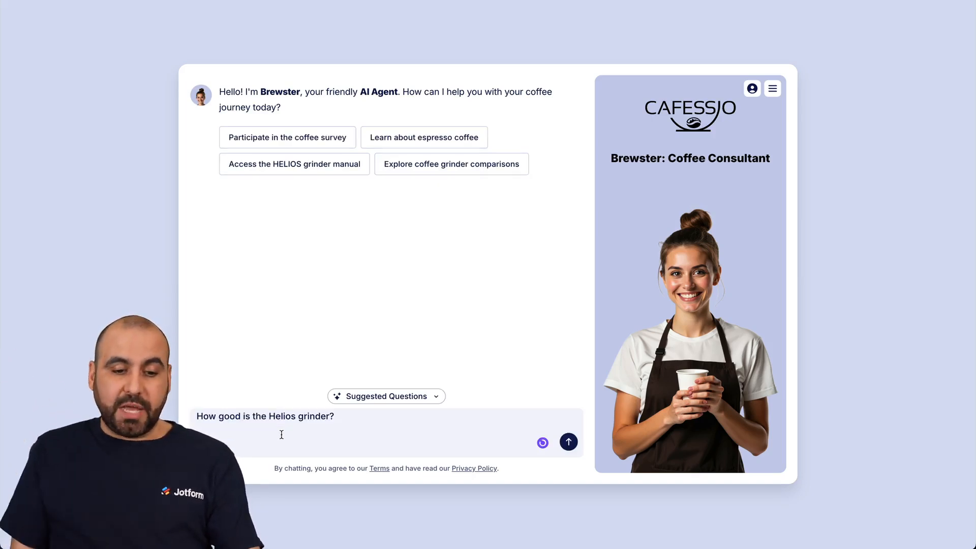
{"action": "left_click", "coordinate": [569, 442]}
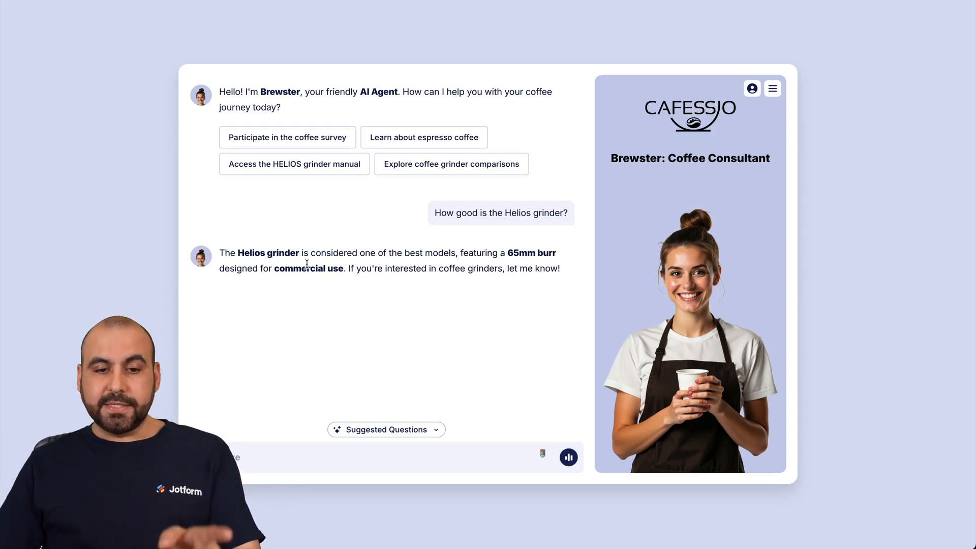
{"action": "mouse_move", "coordinate": [511, 264]}
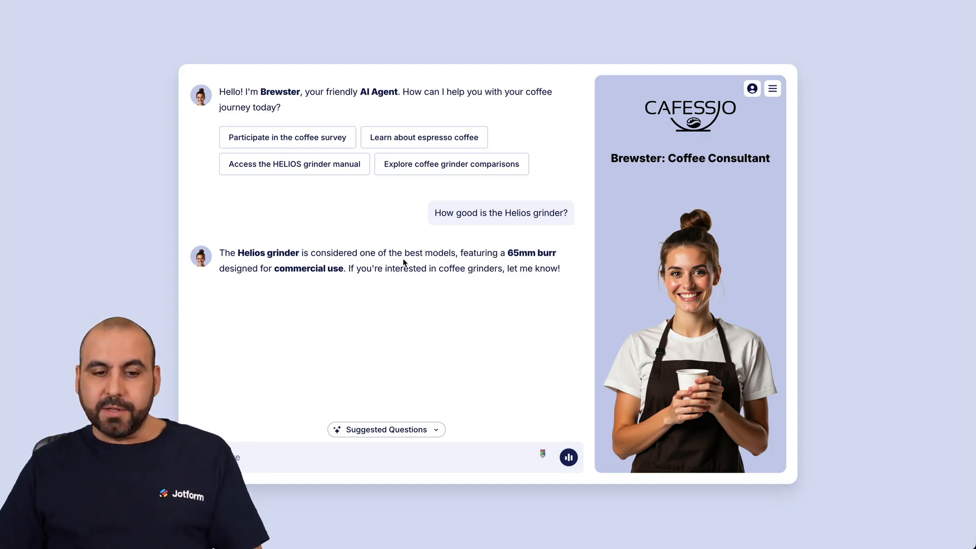
{"action": "mouse_move", "coordinate": [447, 411]}
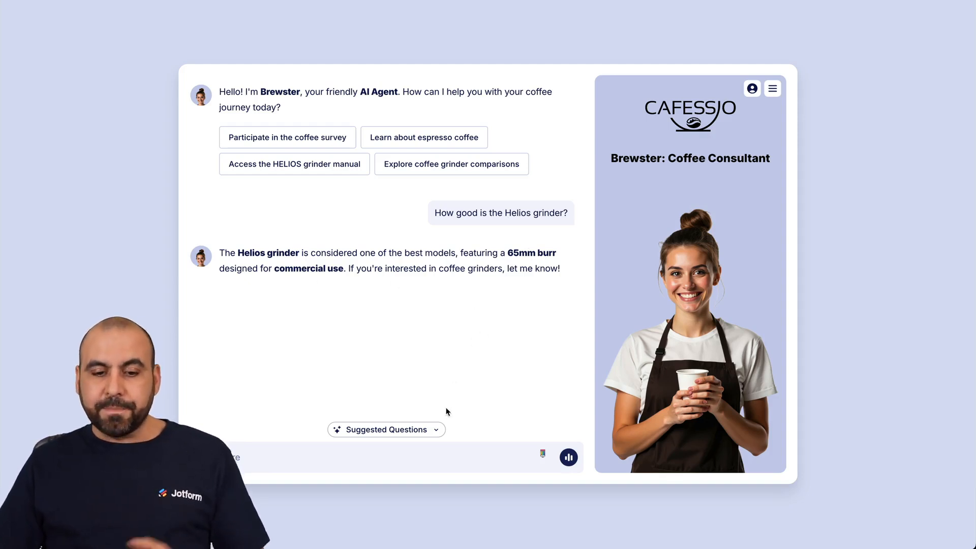
- Pick the suggested question 'Access the HELIOS grinder manual' to get its link
{"action": "left_click", "coordinate": [386, 430]}
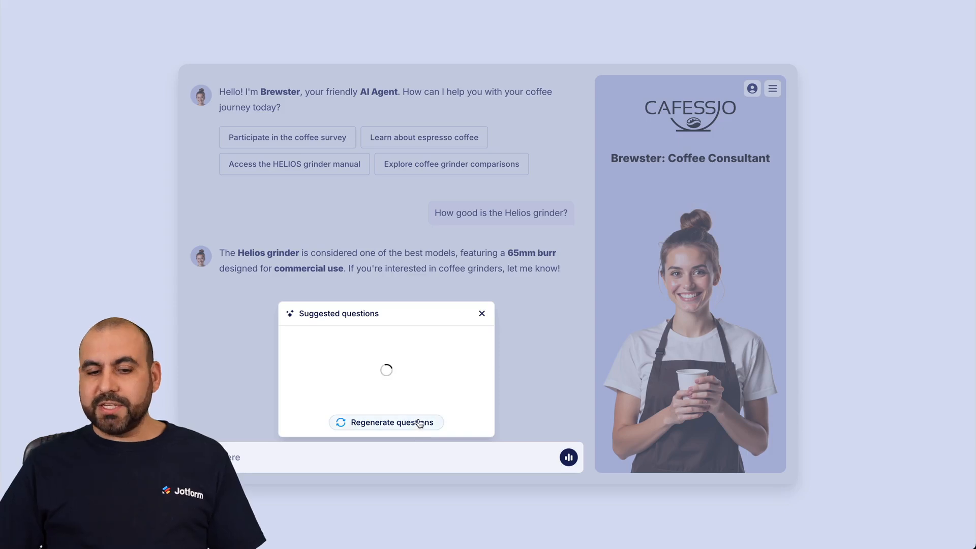
{"action": "left_click", "coordinate": [481, 314]}
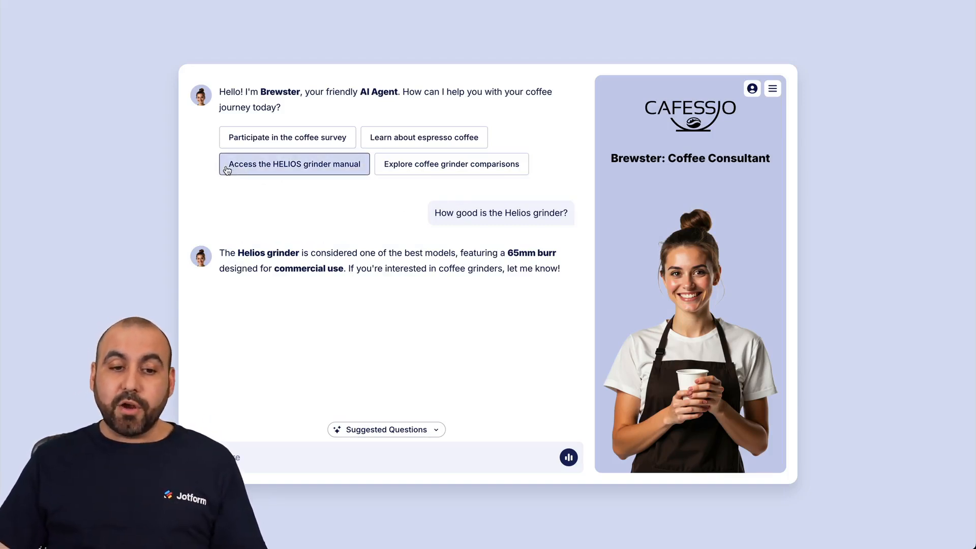
{"action": "left_click", "coordinate": [294, 164]}
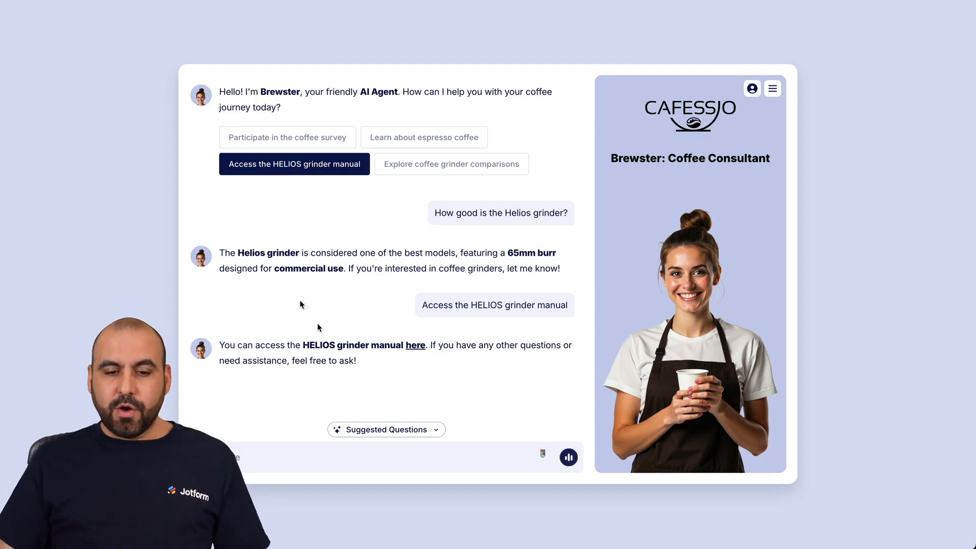
{"action": "left_click", "coordinate": [415, 345]}
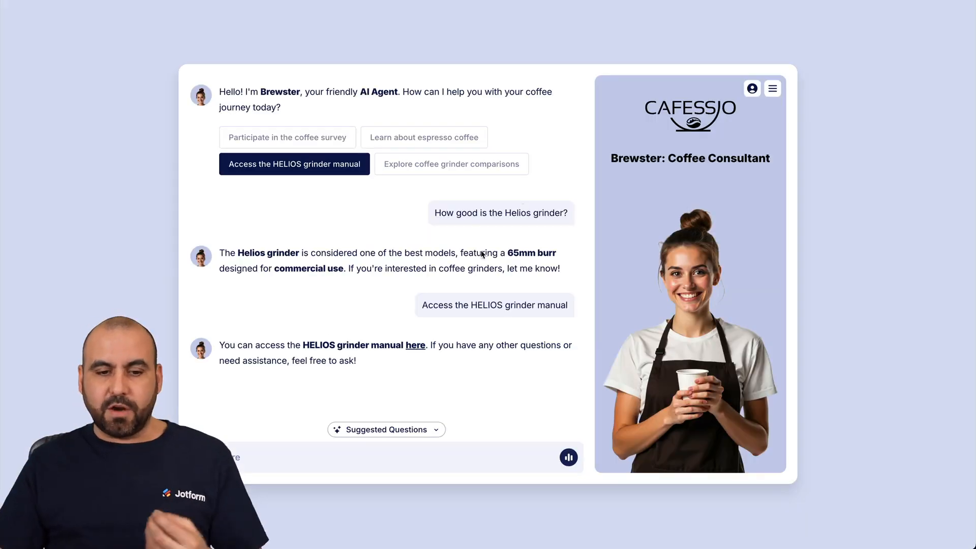
{"action": "mouse_move", "coordinate": [472, 359]}
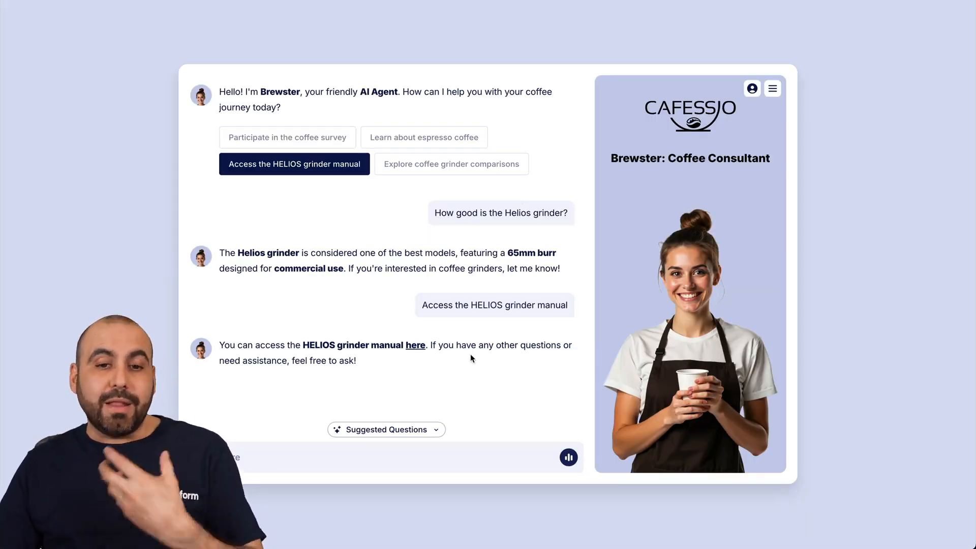